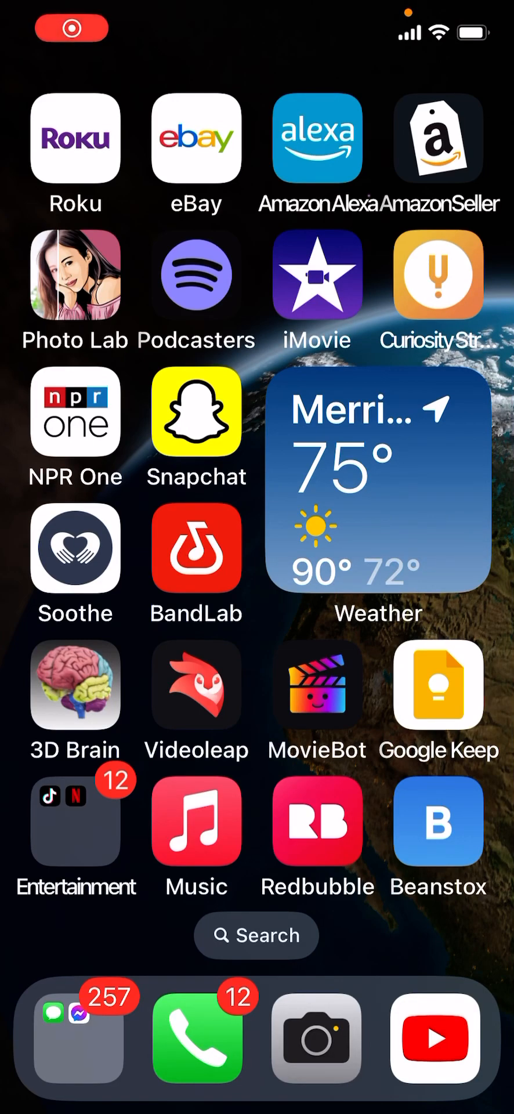
# Step: Launch 3D Brain and bring up the see-through brain with Ventricles highlighted in blue
pyautogui.click(72, 28)
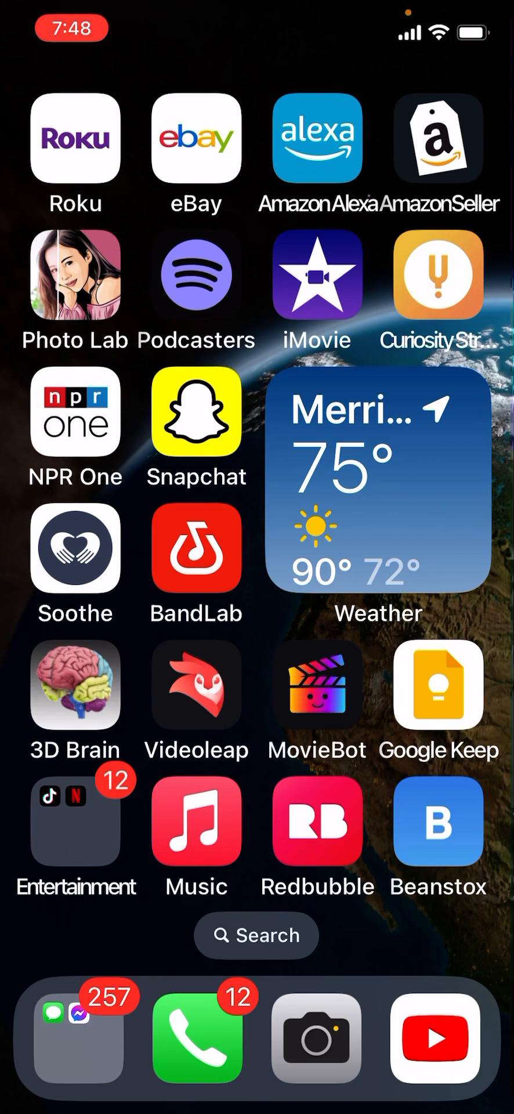
pyautogui.click(74, 691)
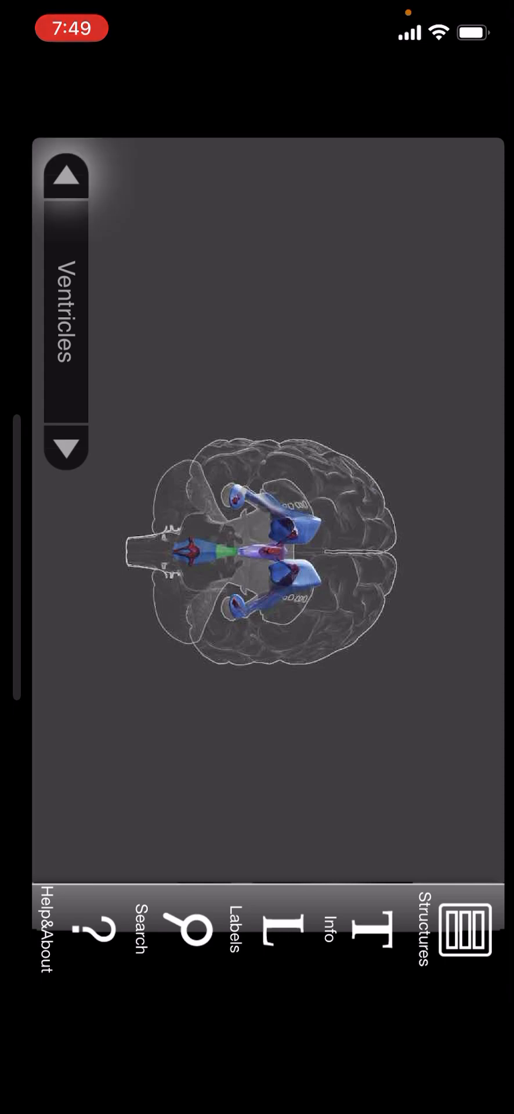
pyautogui.click(67, 449)
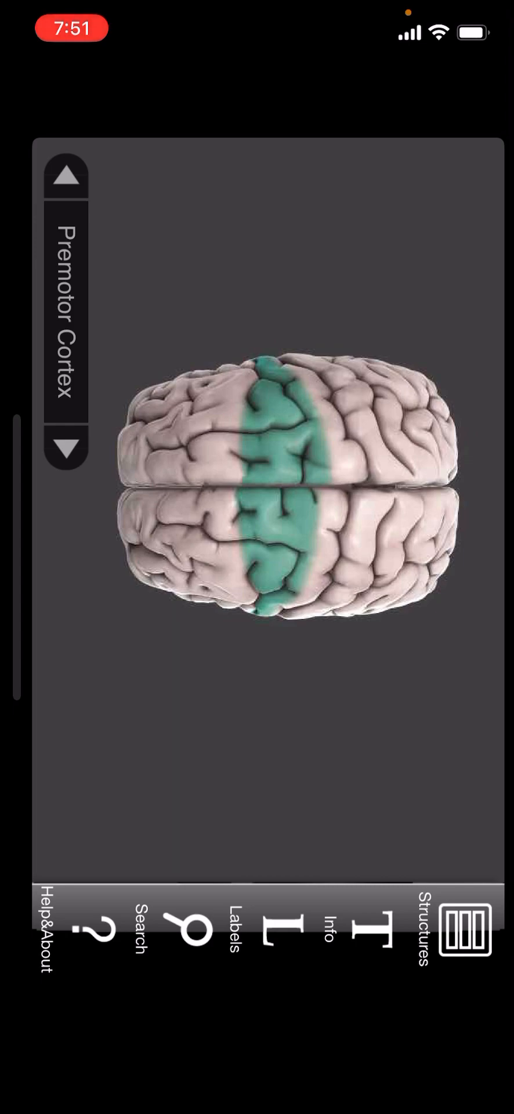
# Step: Step down from Premotor Cortex to show Prefrontal Cortex highlighted in purple
pyautogui.click(64, 446)
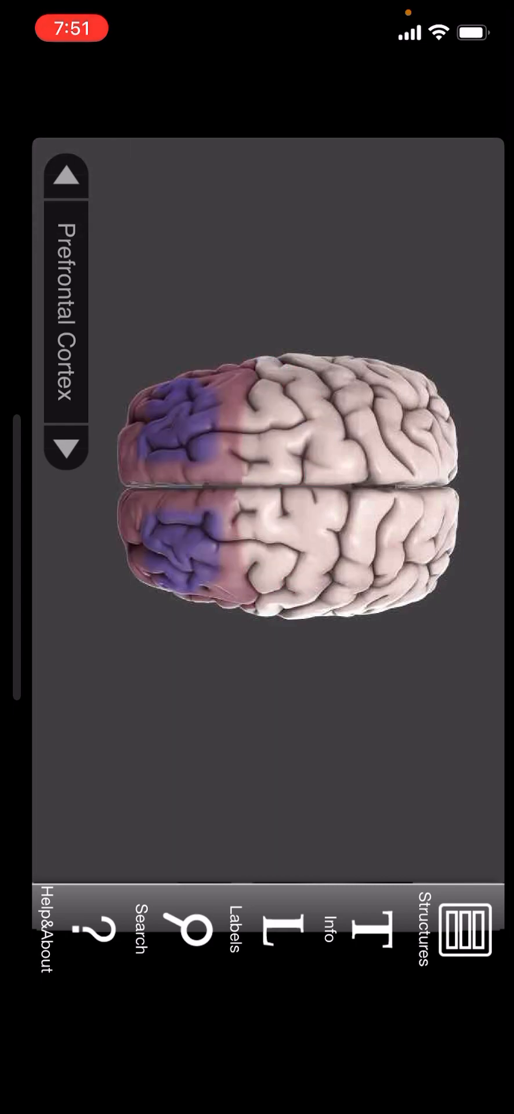